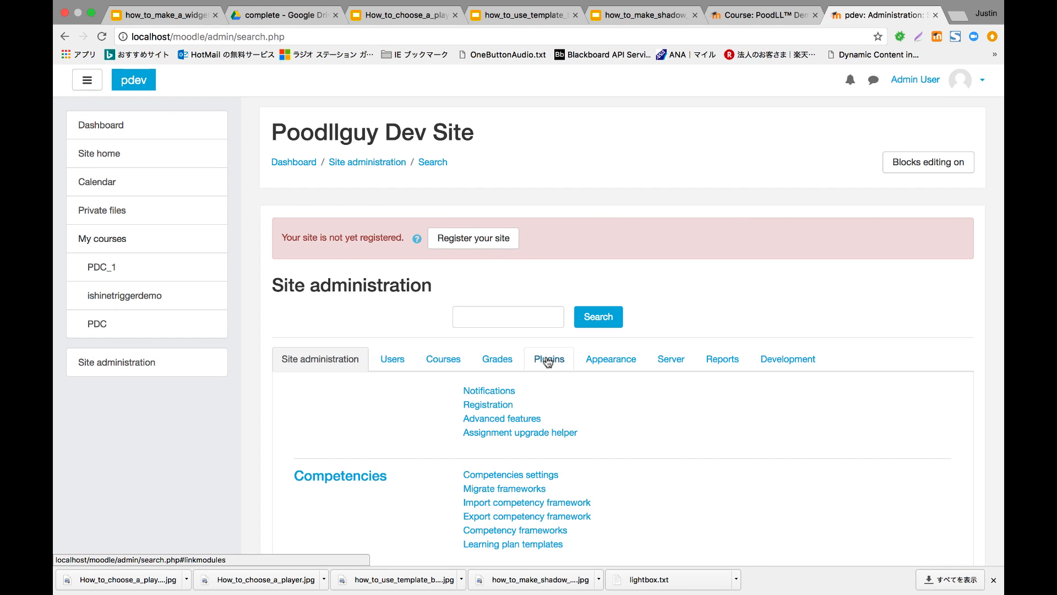
From the Plugins listing, reach the PoodLL filter's File Extension Settings page.
click(548, 358)
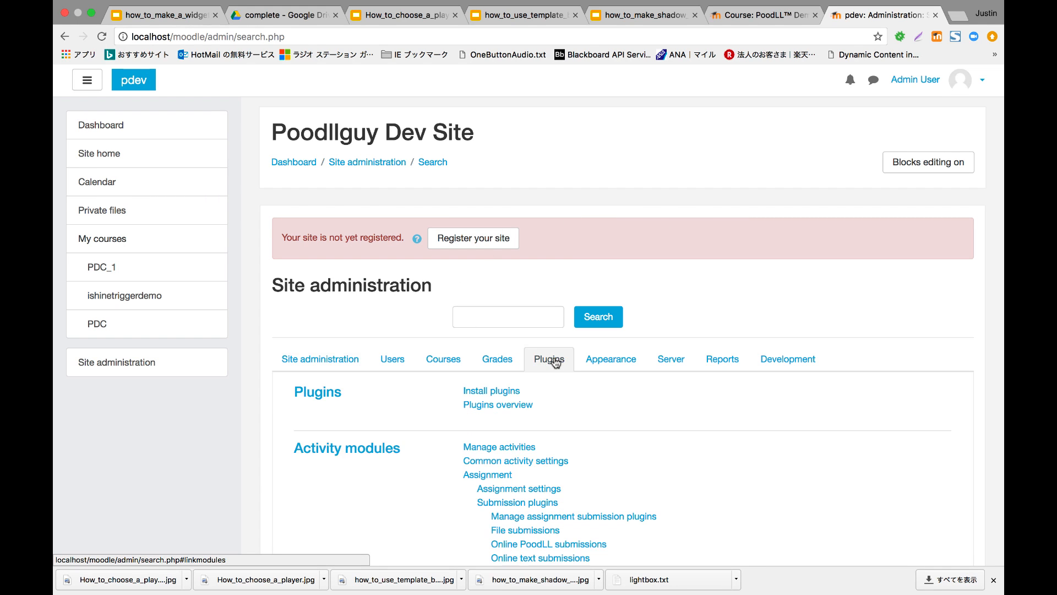
scroll(down, 3)
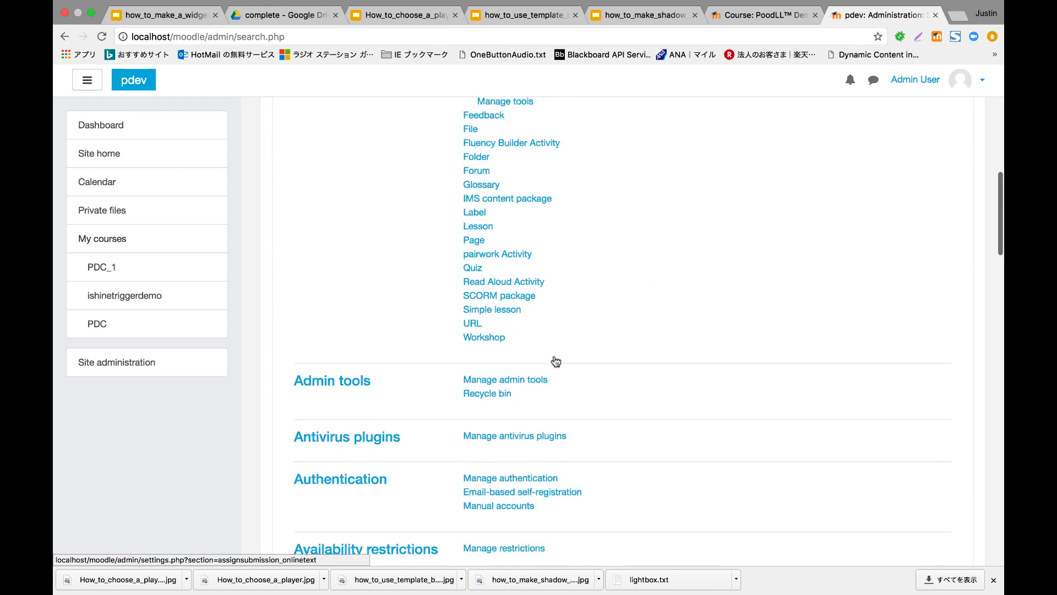
scroll(down, 3)
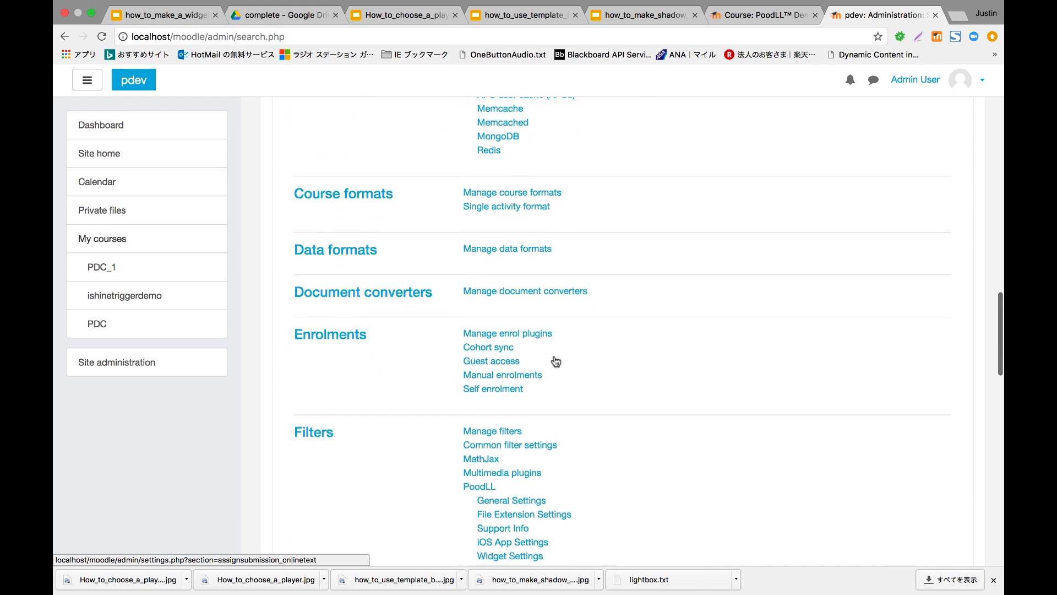
scroll(down, 3)
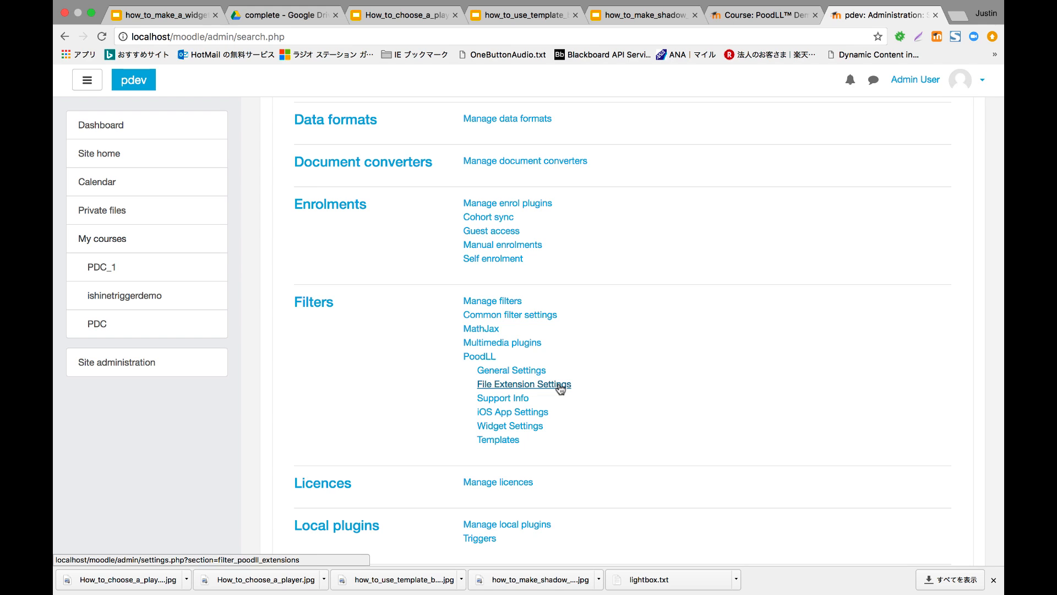
click(523, 383)
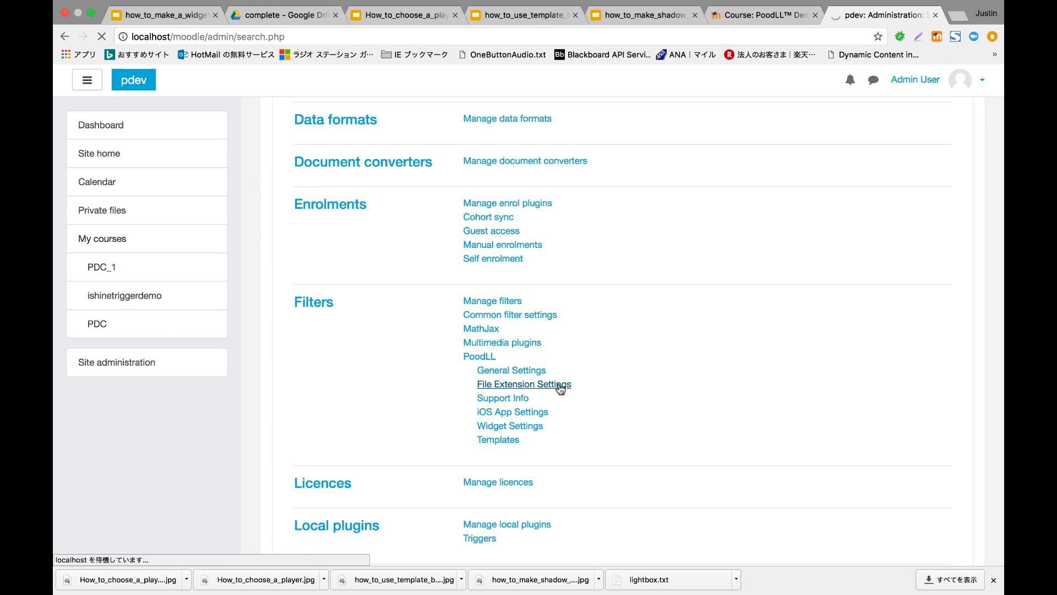
Bring the Handle MP3 / MP3 Player setting into view, currently Audio JS (shim).
click(523, 383)
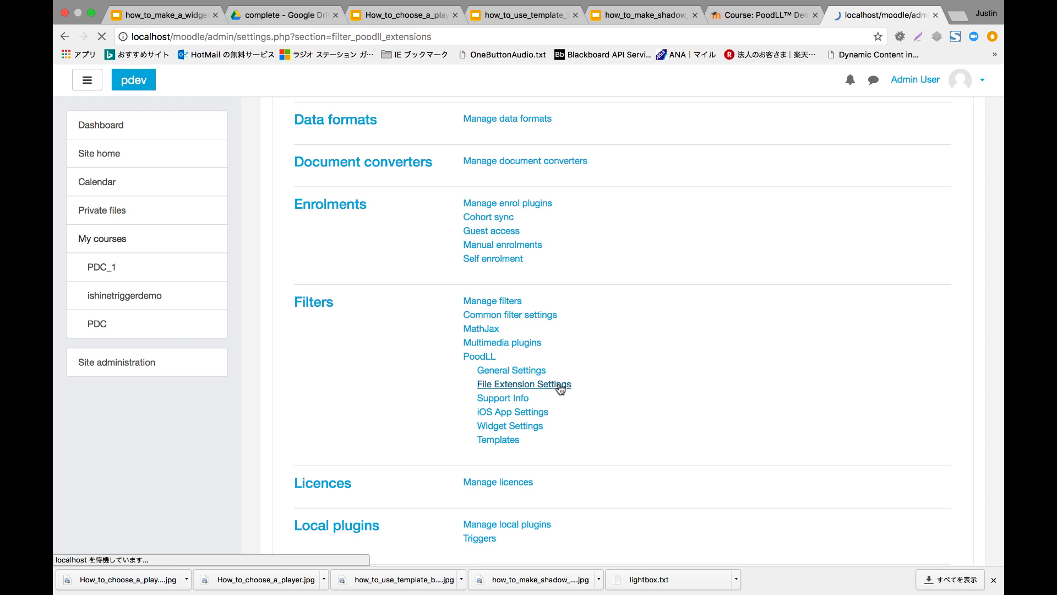
click(523, 385)
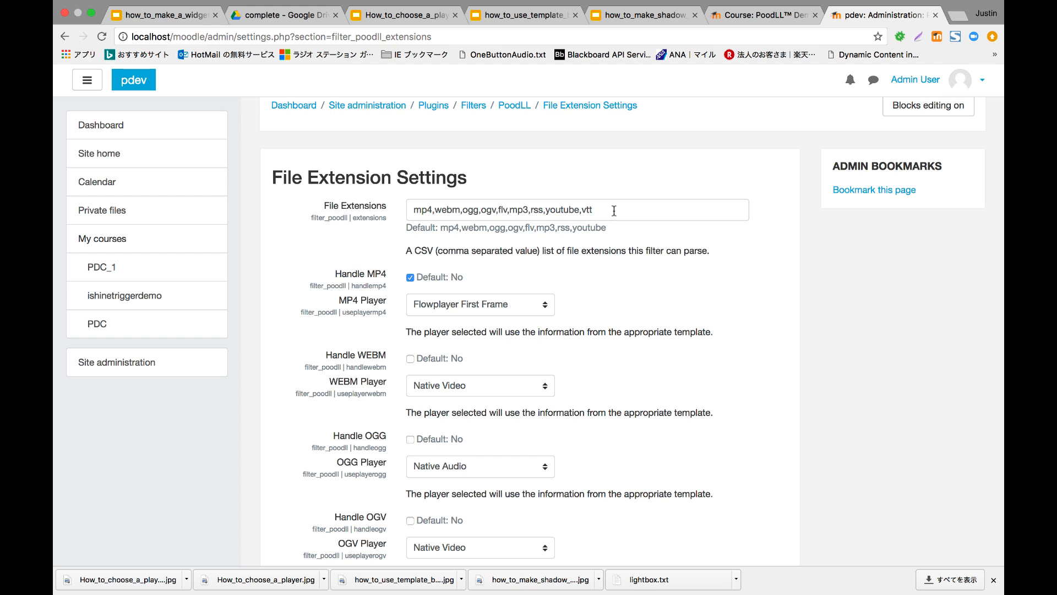
mouse_move(595, 302)
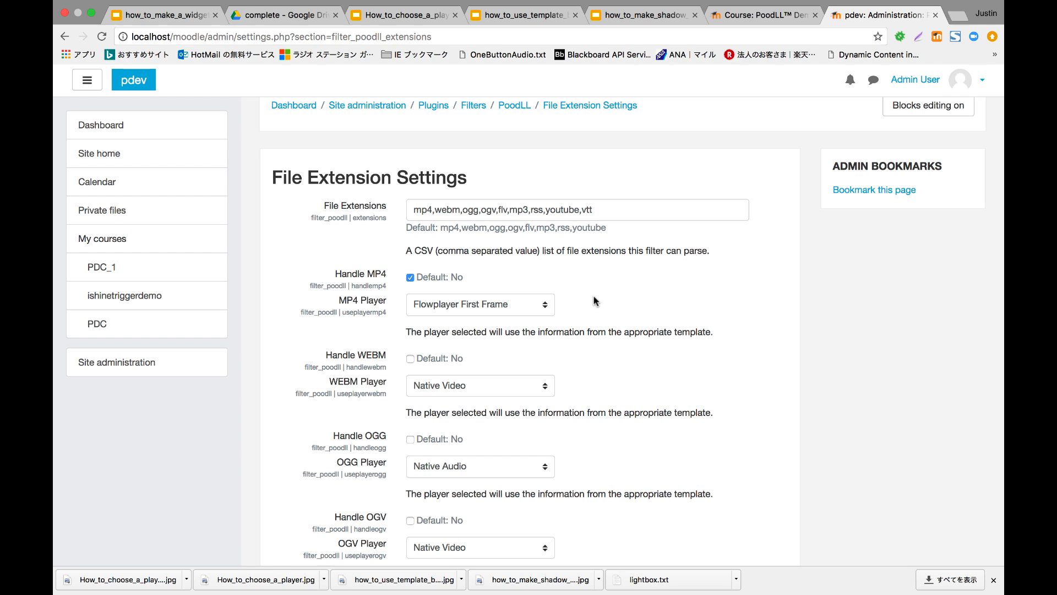
scroll(down, 3)
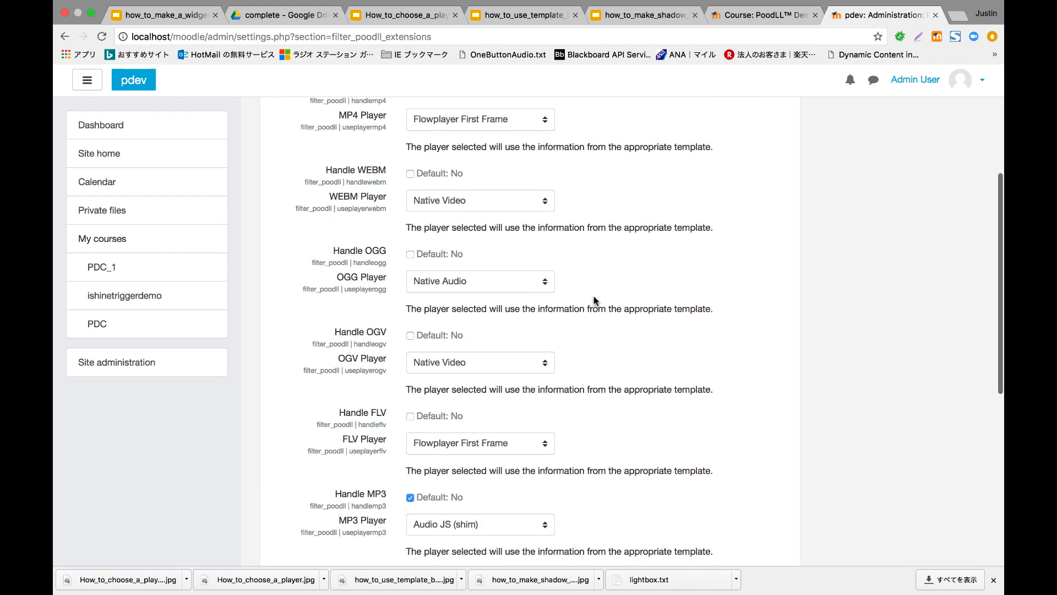
scroll(down, 3)
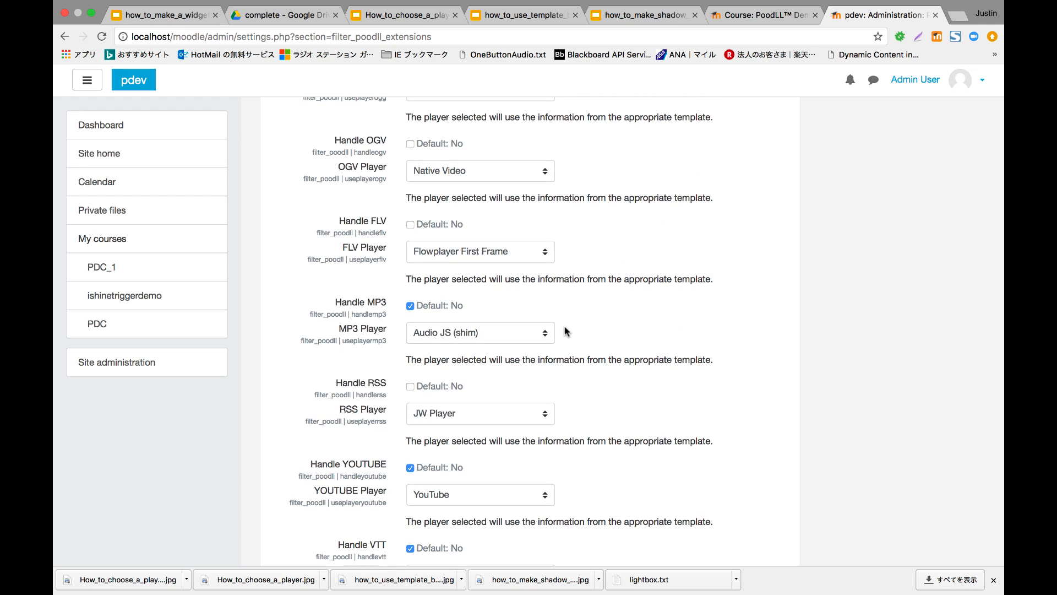
mouse_move(530, 332)
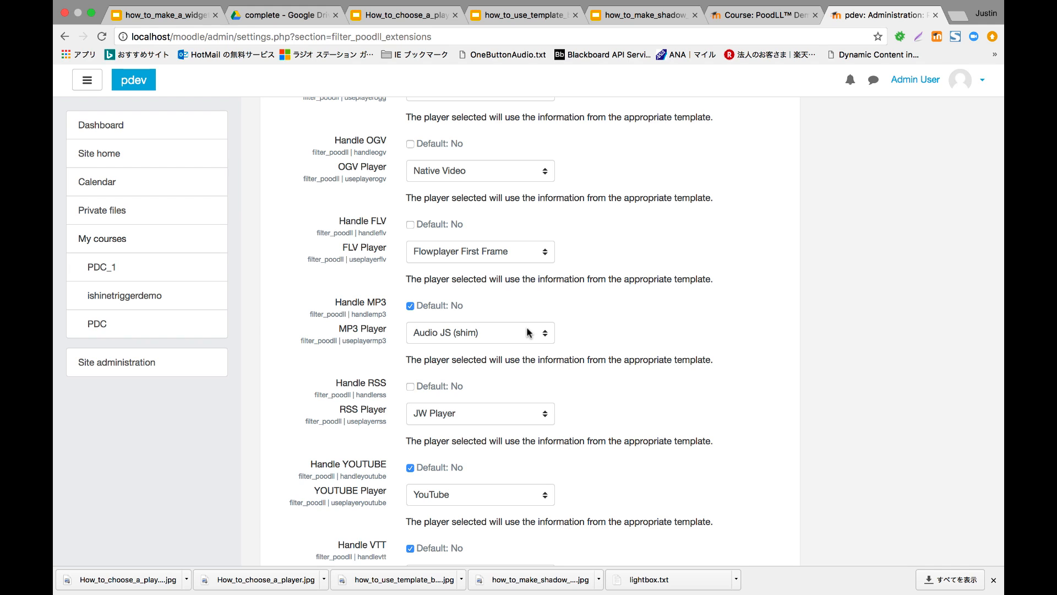
Set the site-wide MP3 Player to Native Audio and save changes.
click(479, 332)
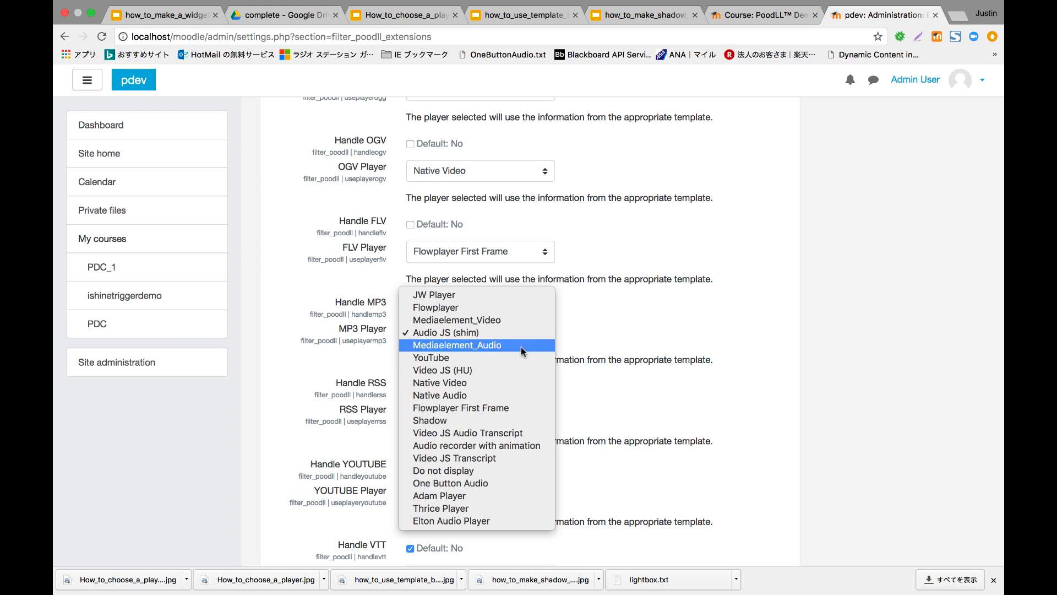
mouse_move(476, 396)
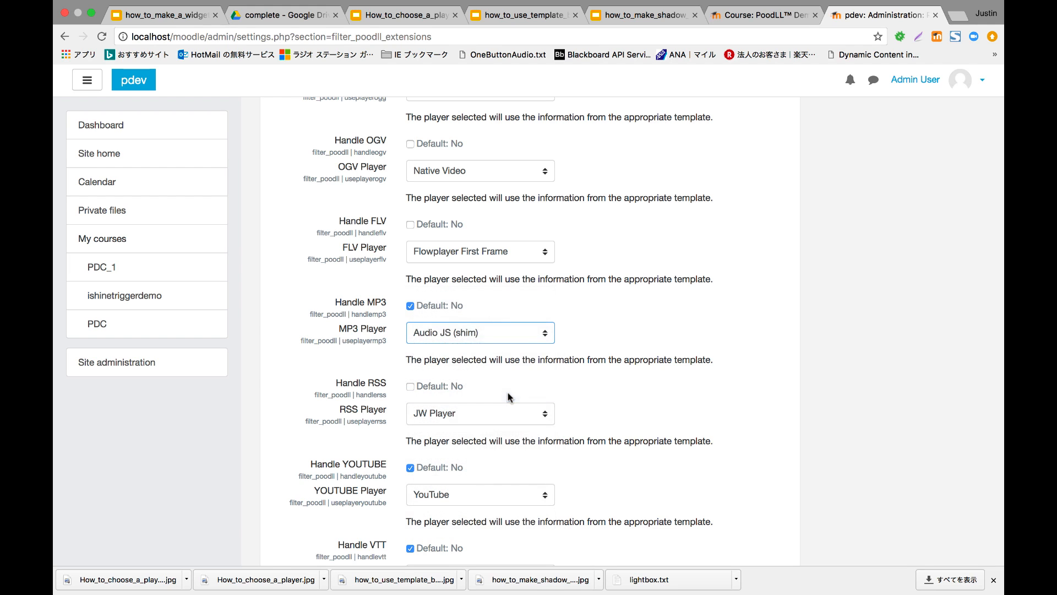
click(479, 333)
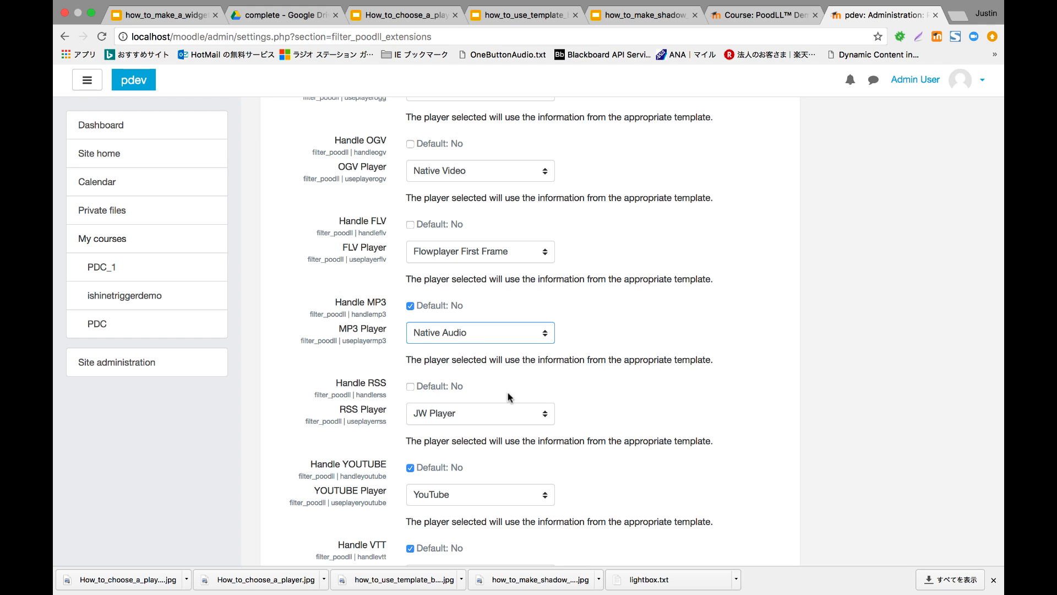
scroll(down, 3)
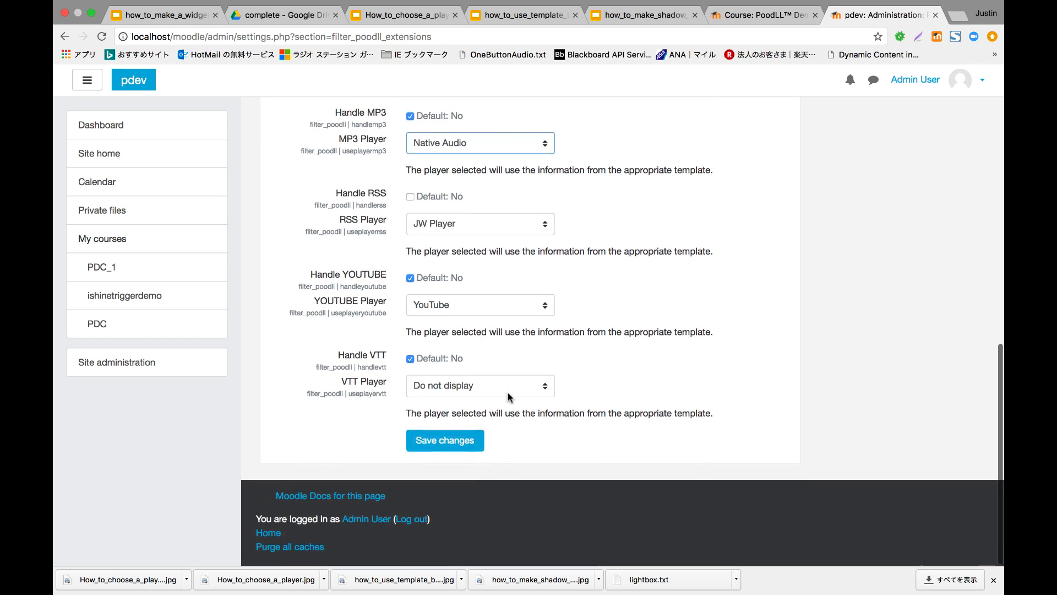
click(443, 440)
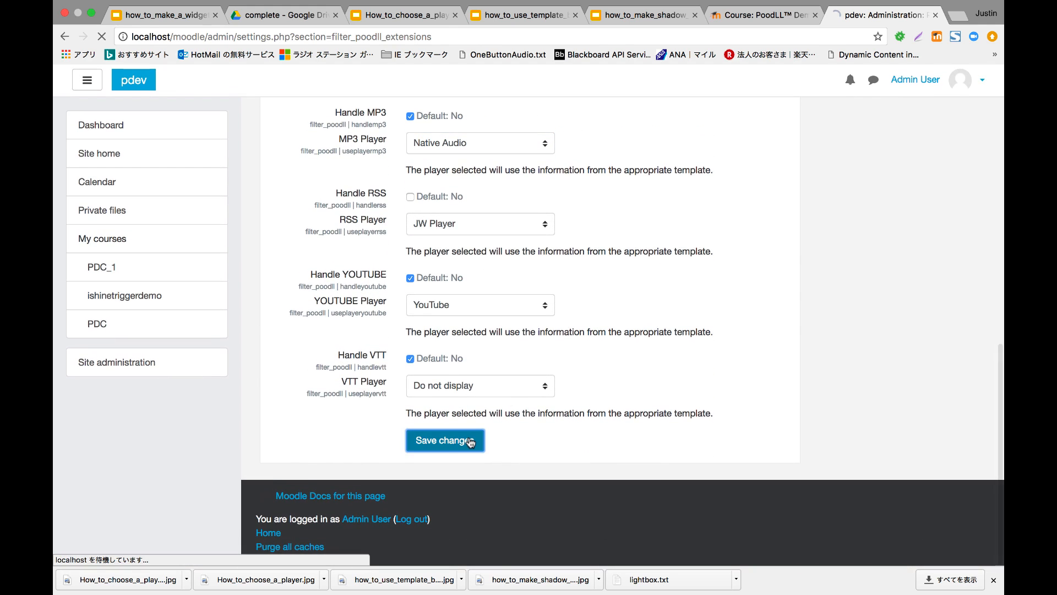
click(443, 440)
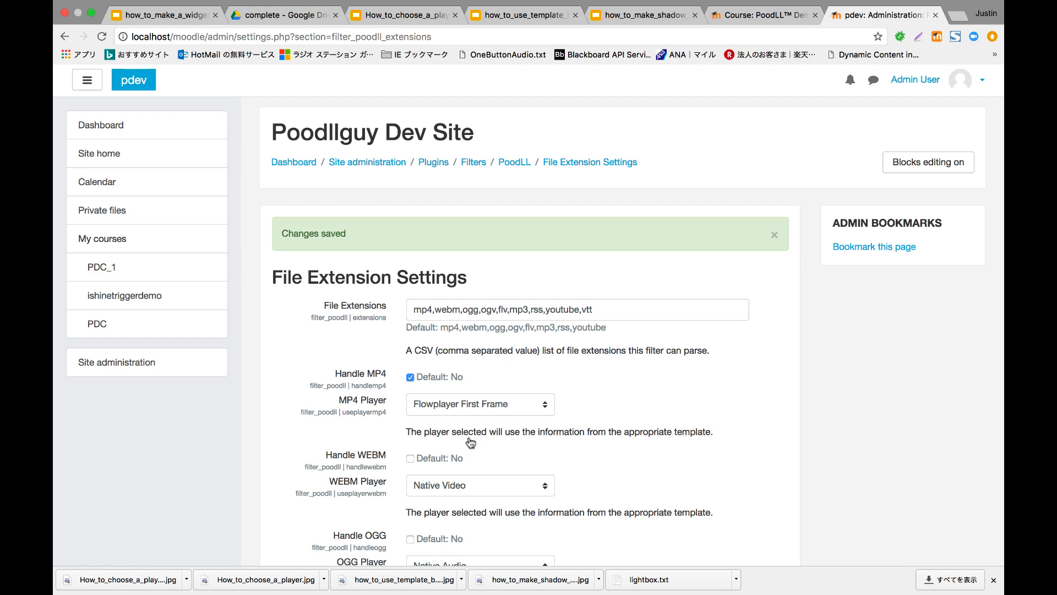
mouse_move(676, 199)
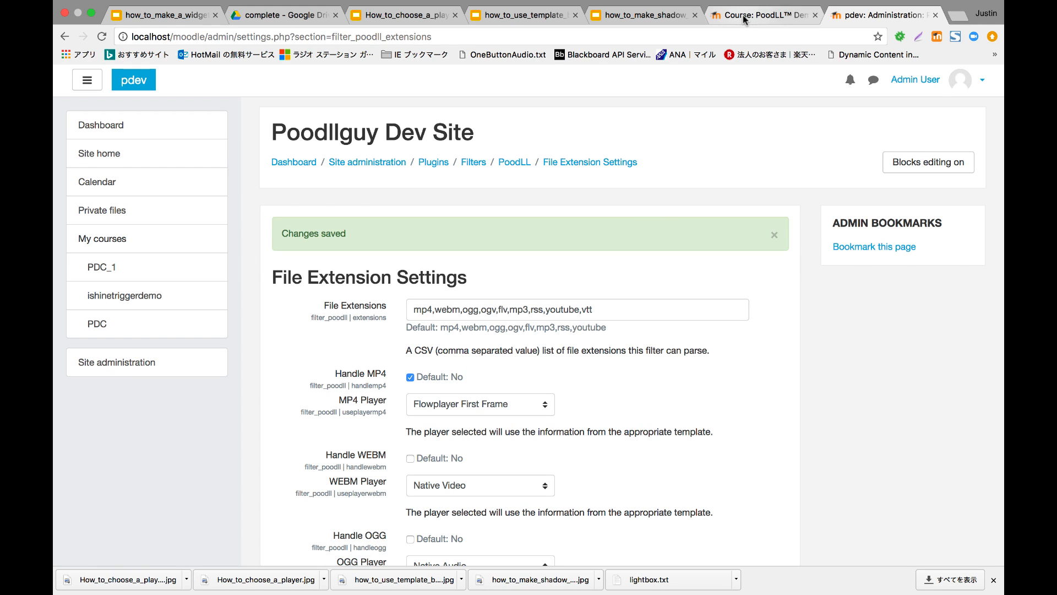
Switch to the PoodLL Demo Course and choose Filters from its gear menu.
click(762, 14)
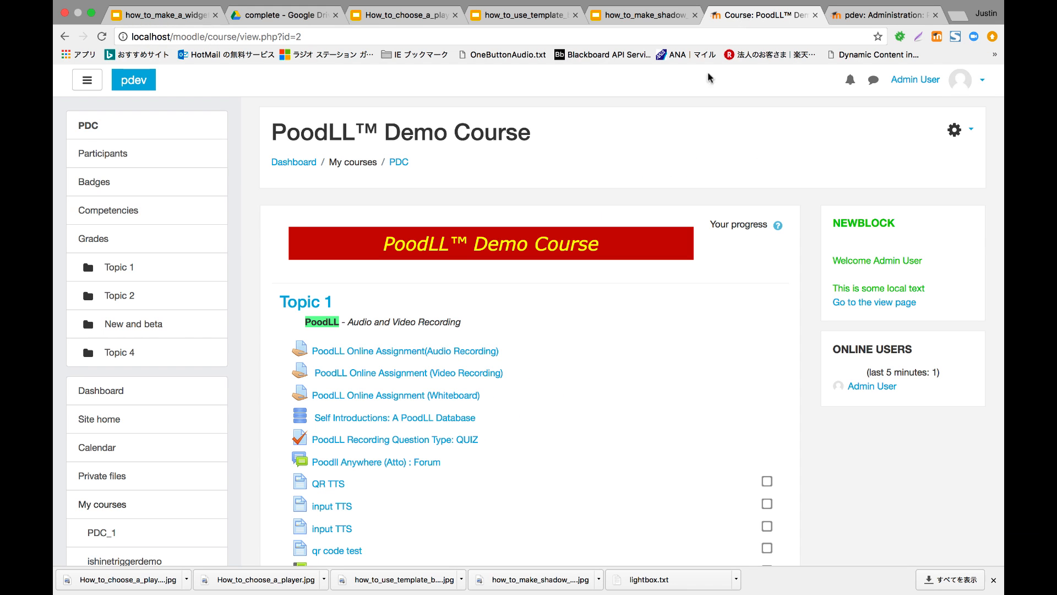
mouse_move(872, 211)
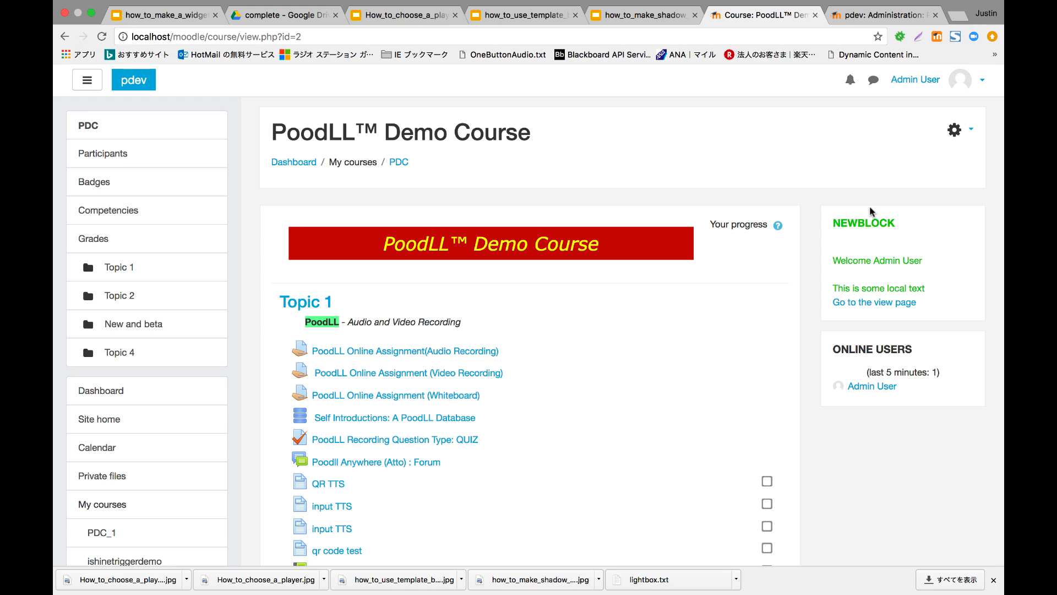
mouse_move(972, 131)
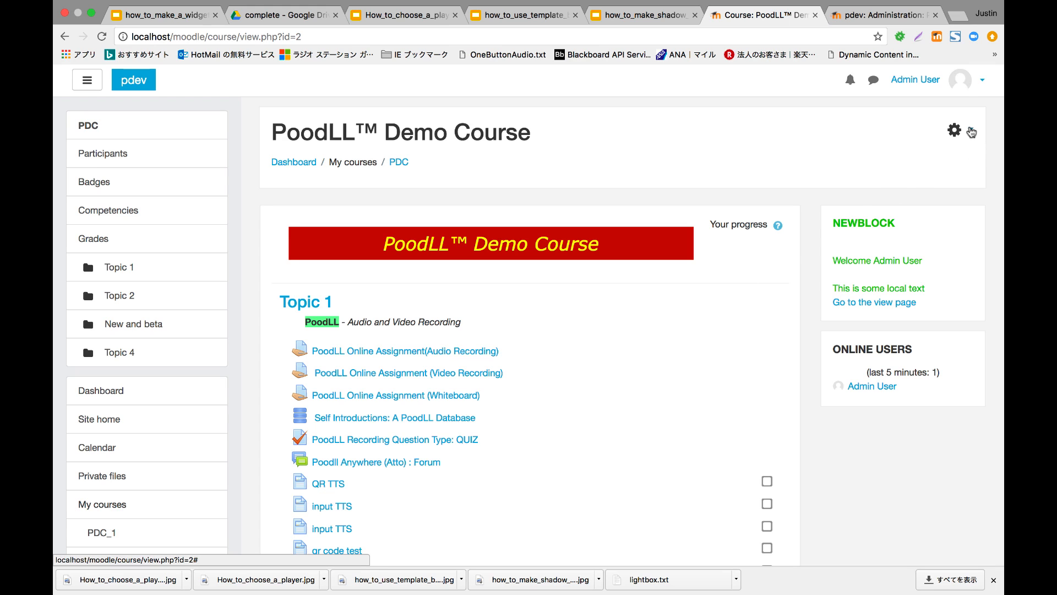
click(954, 130)
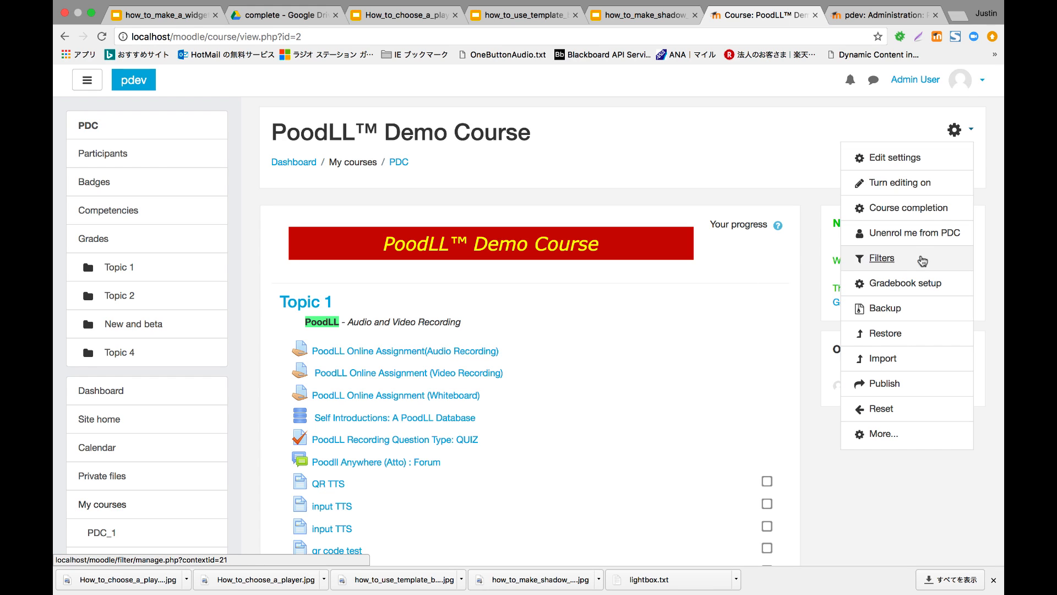
click(883, 258)
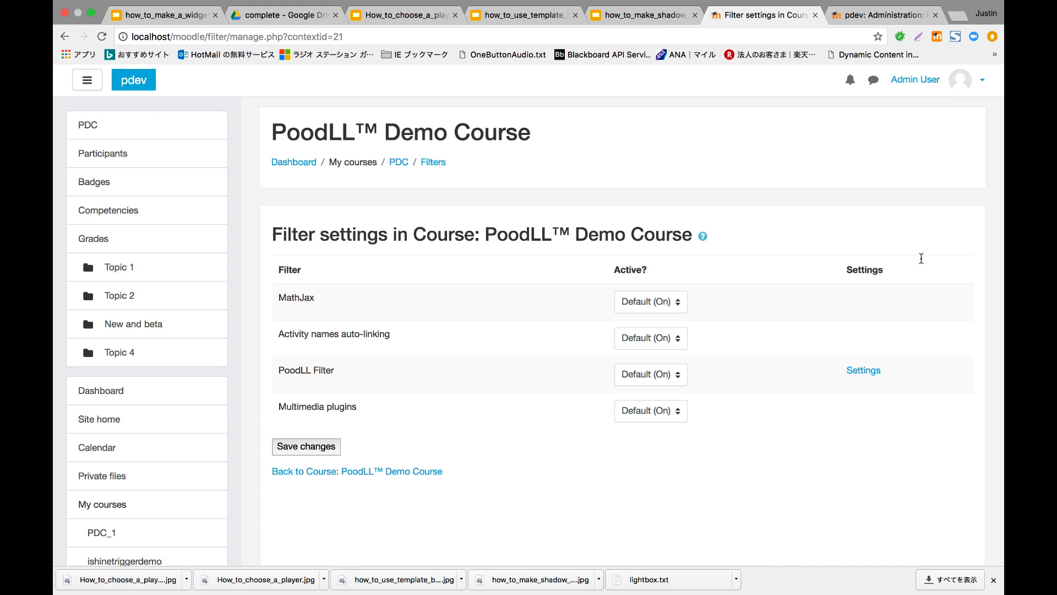
mouse_move(314, 374)
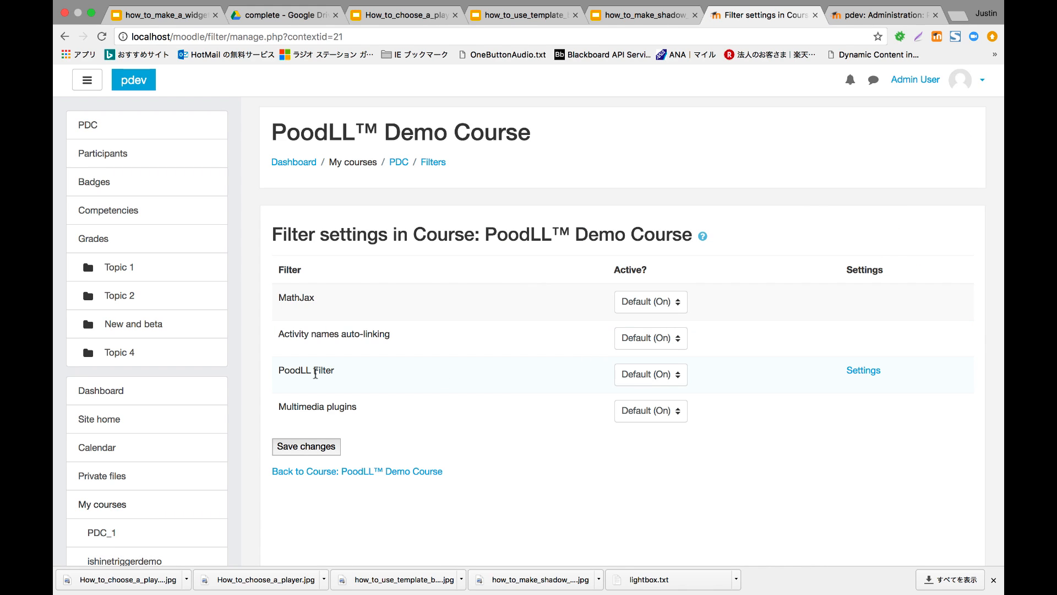
mouse_move(833, 389)
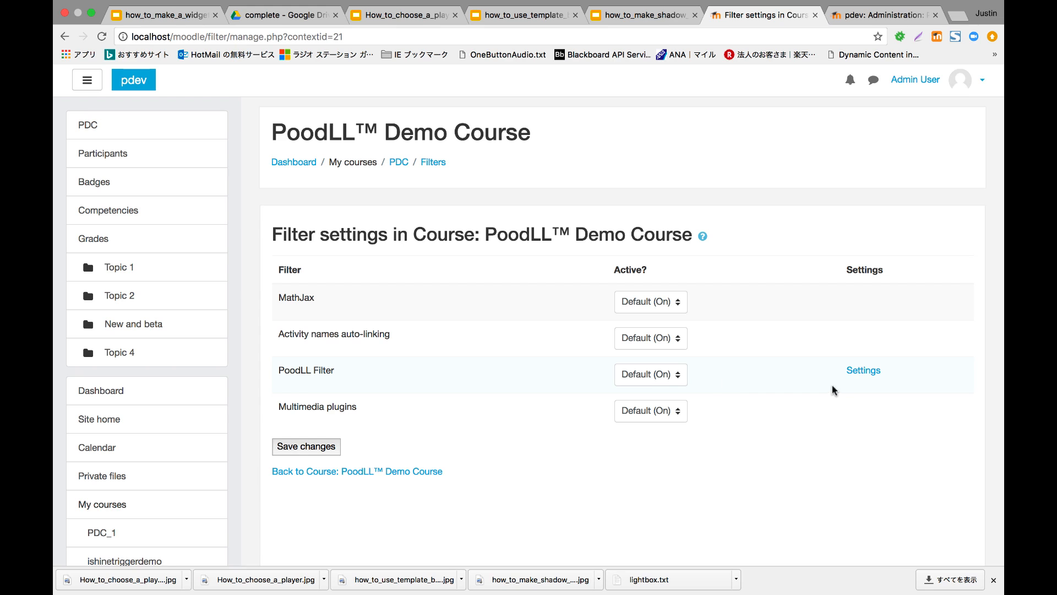
mouse_move(863, 370)
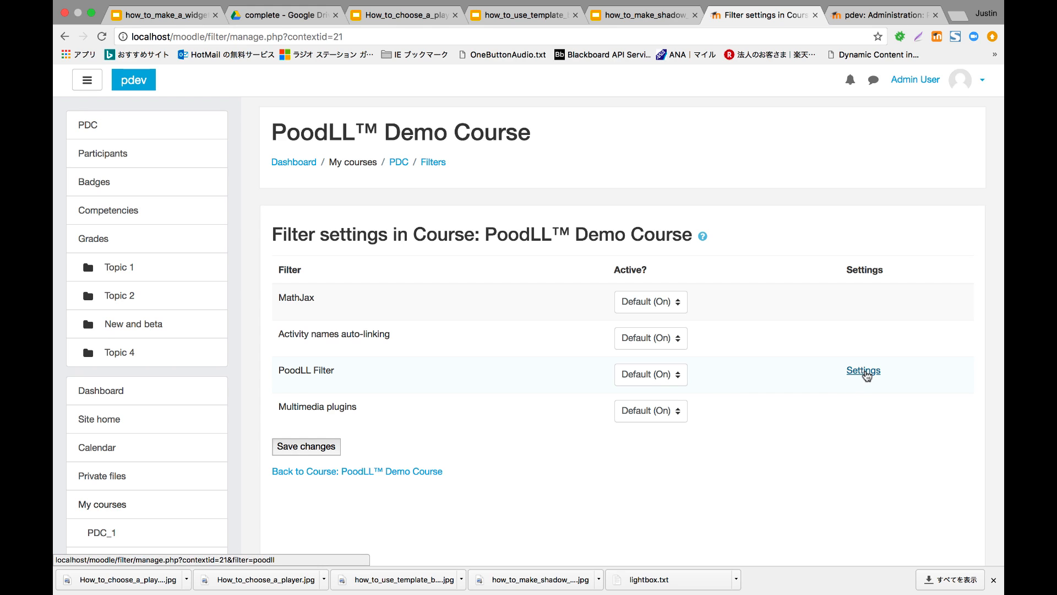
In the course's PoodLL filter settings, set MP3 Player to One Button Audio and save.
click(863, 370)
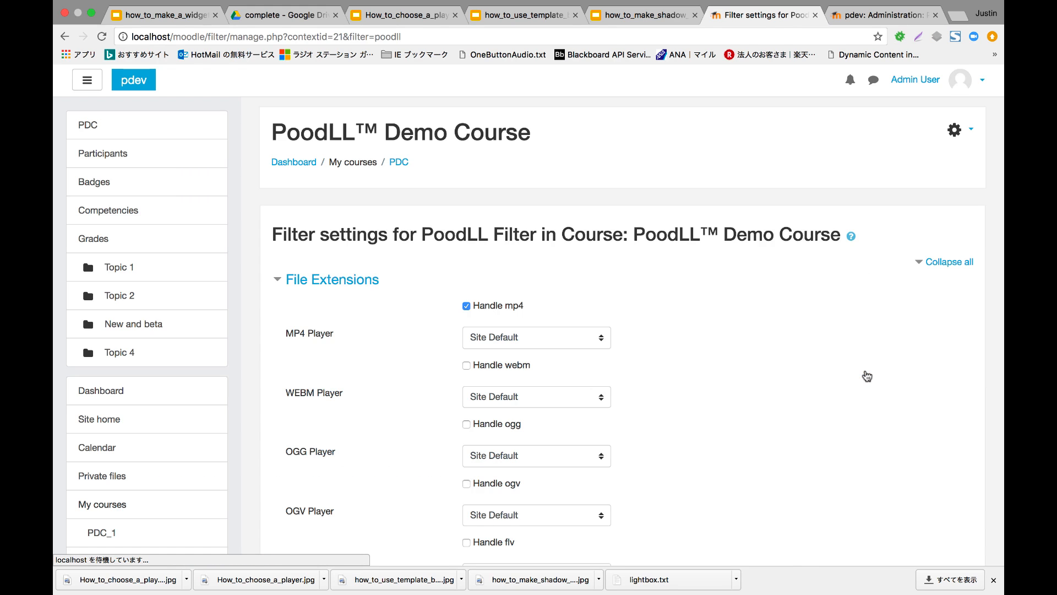
scroll(down, 3)
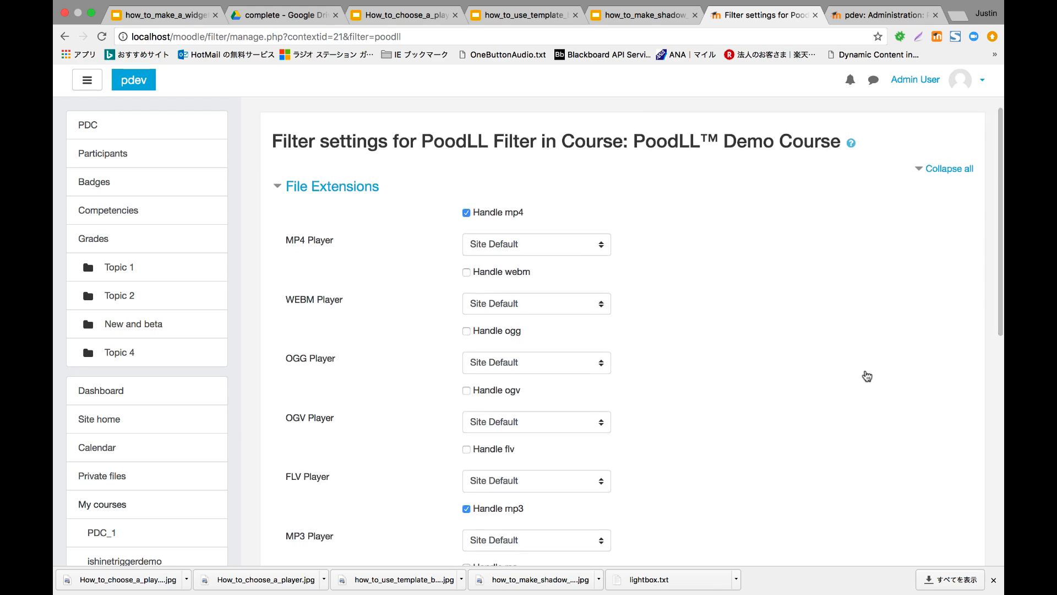
scroll(down, 3)
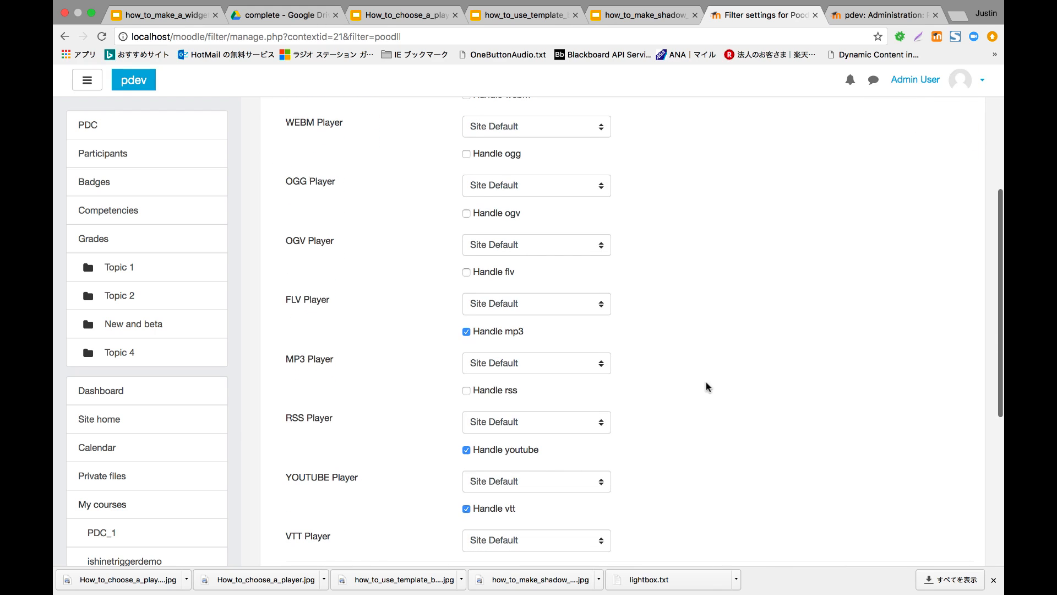
click(535, 362)
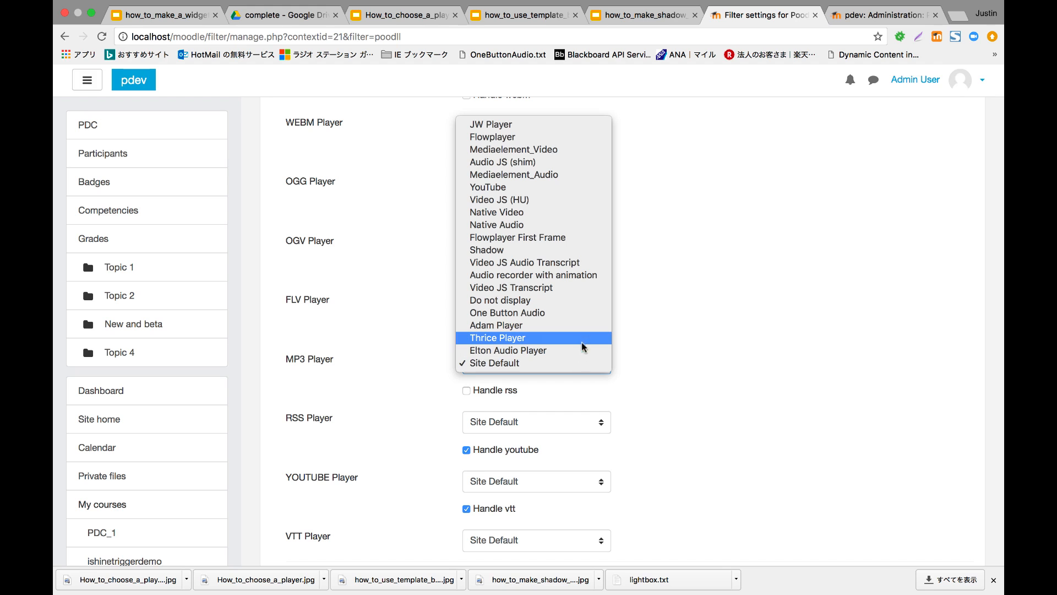
mouse_move(584, 312)
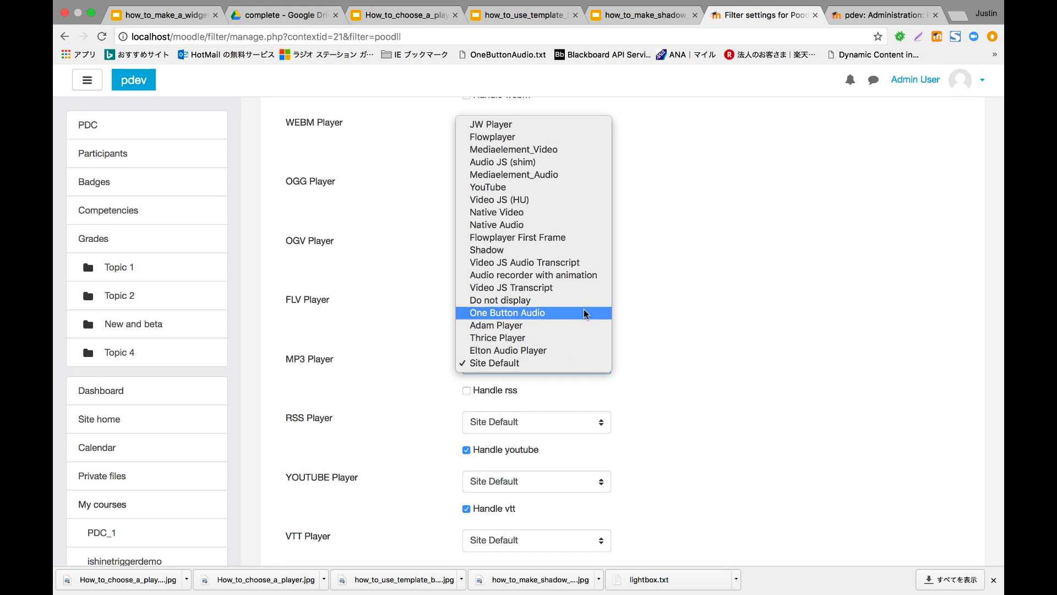
click(506, 312)
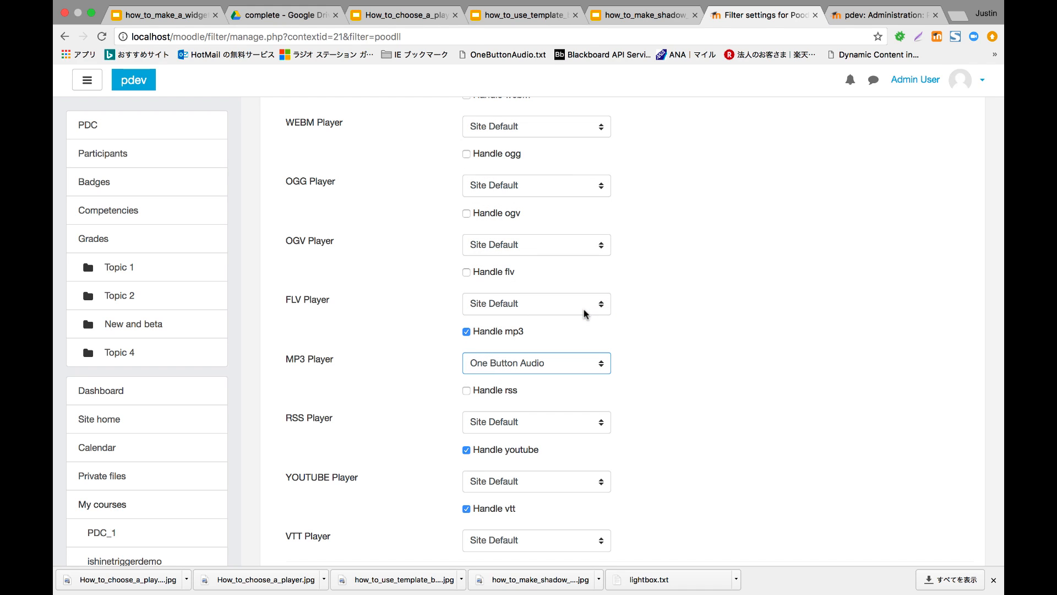
scroll(down, 3)
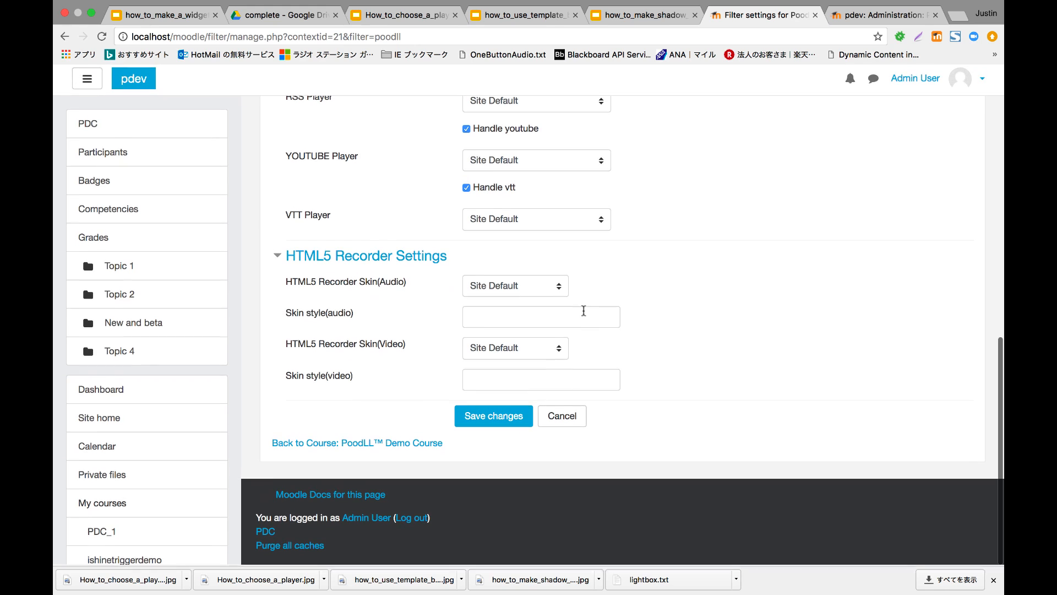
click(493, 416)
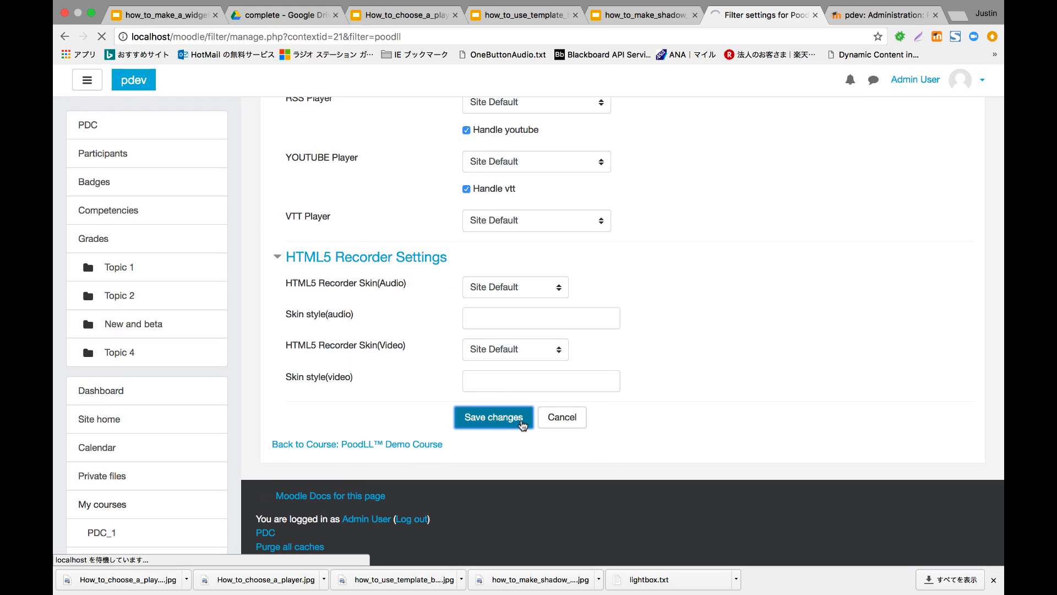
click(493, 417)
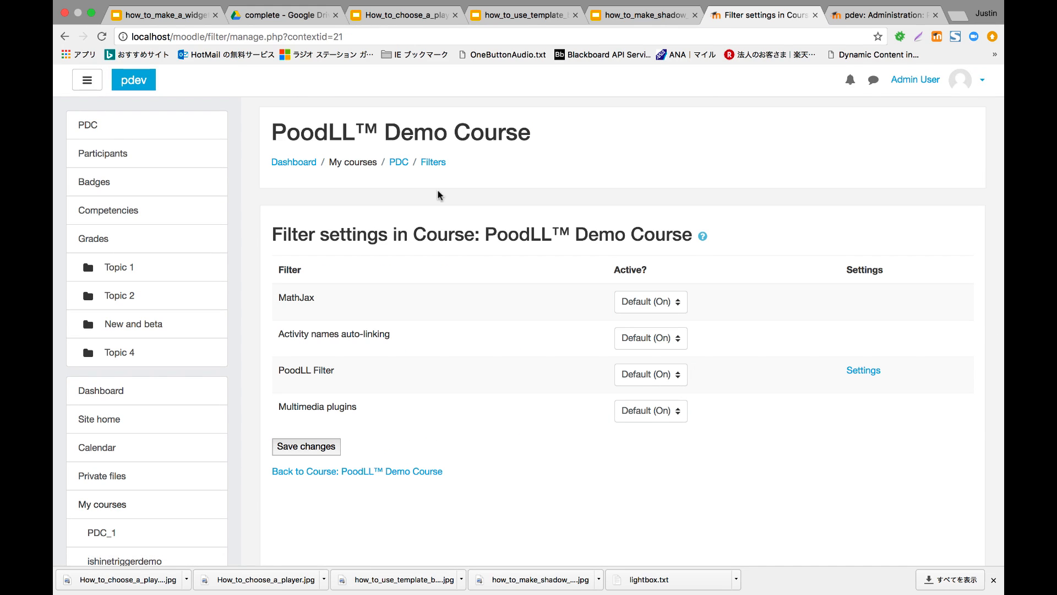
mouse_move(395, 464)
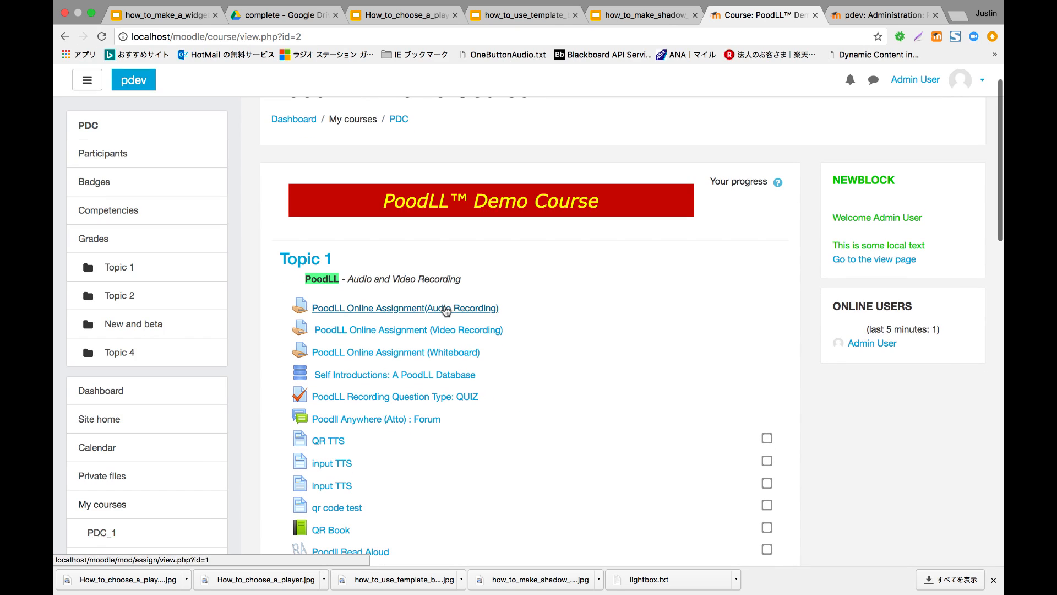
Enter the PoodLL Online Assignment (Audio Recording) and choose Filters from its gear menu.
click(404, 308)
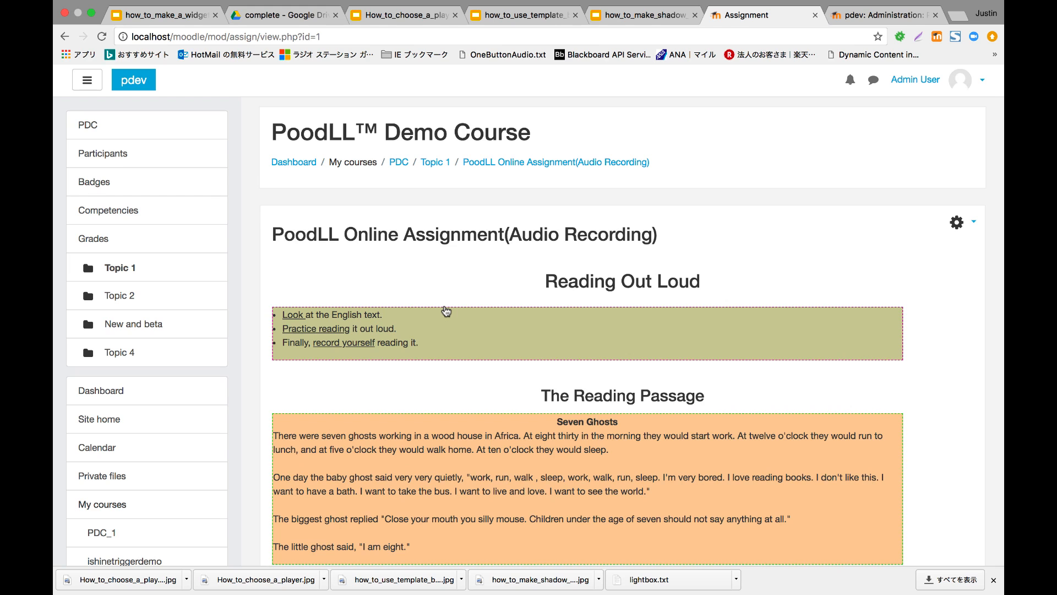
mouse_move(984, 302)
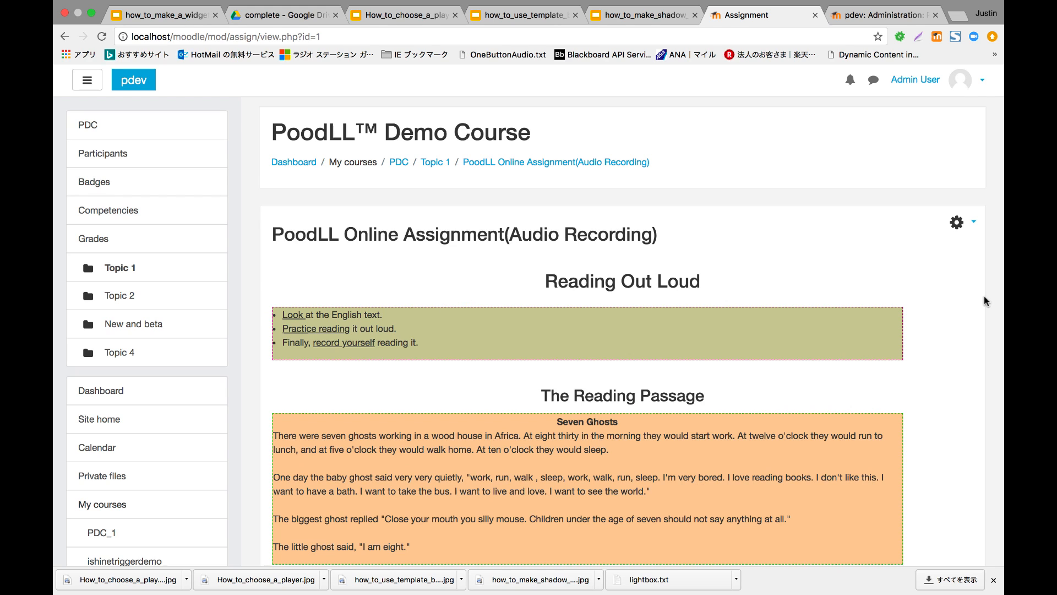
click(956, 223)
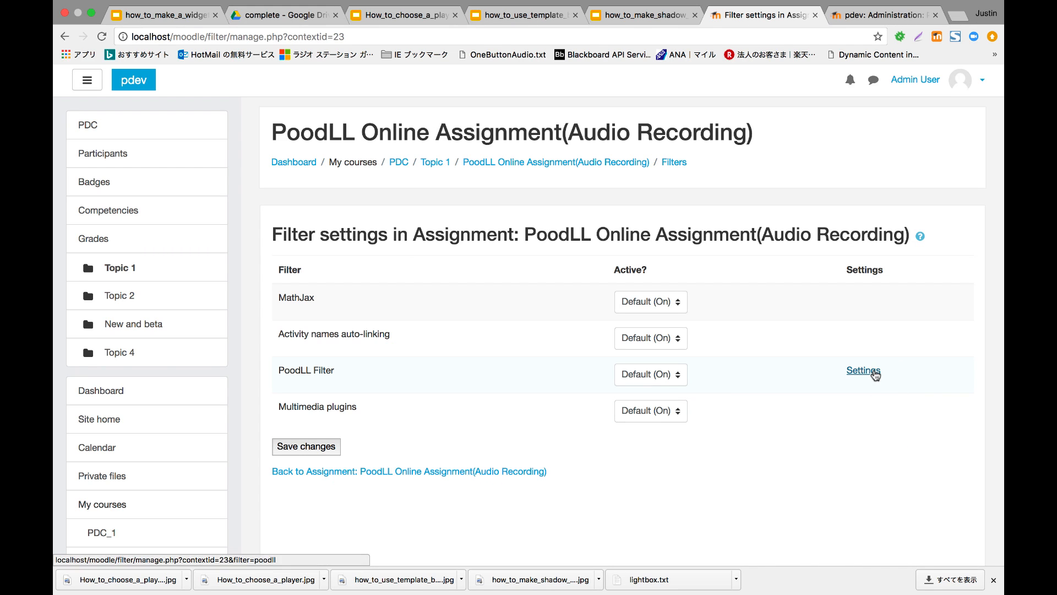
In the assignment's PoodLL filter settings, set MP3 Player to Mediaelement_Audio and save.
click(864, 370)
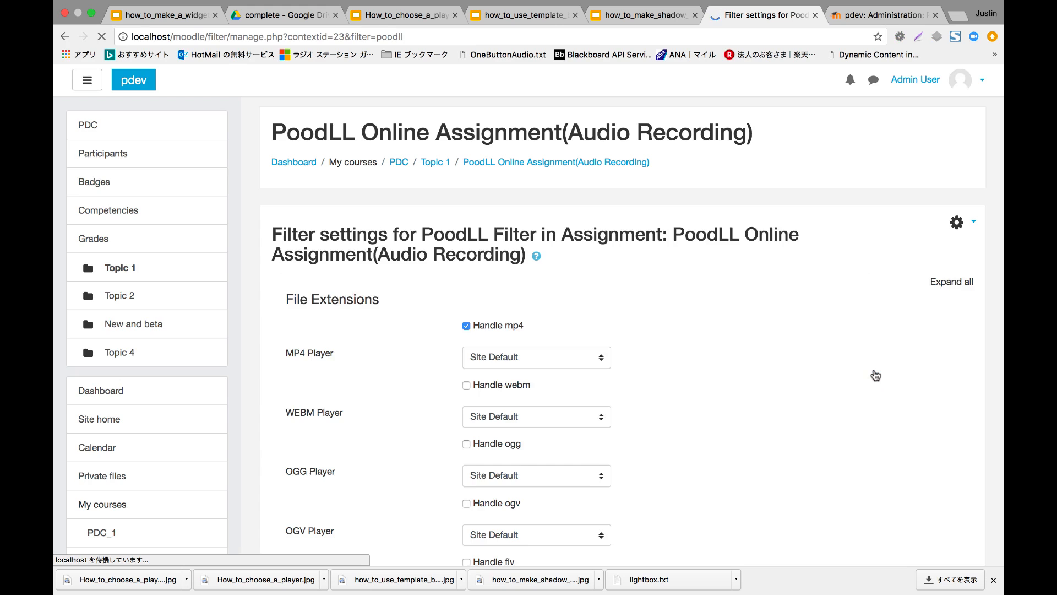
scroll(down, 3)
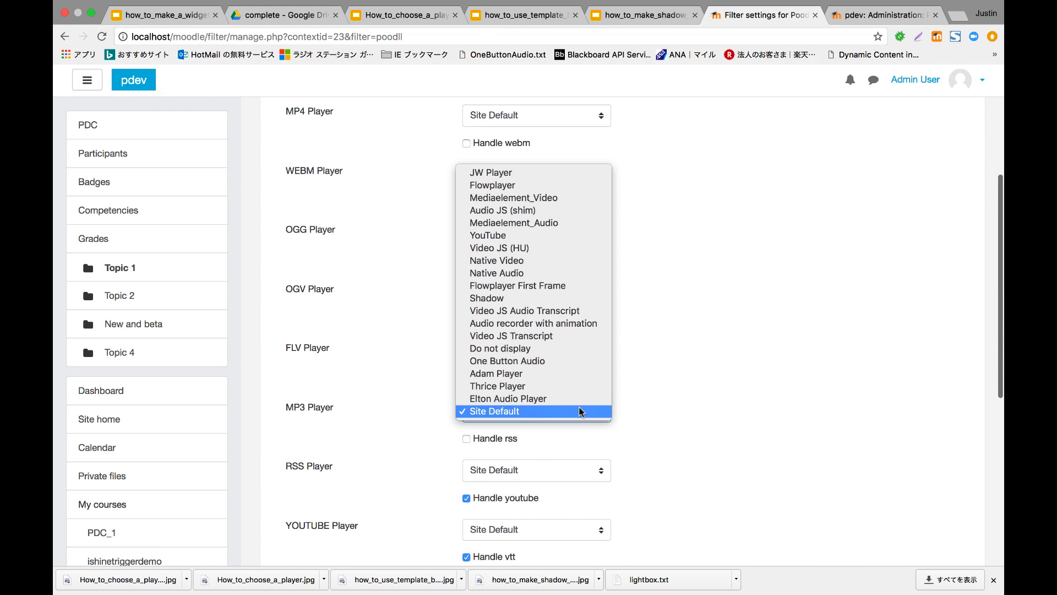
mouse_move(574, 373)
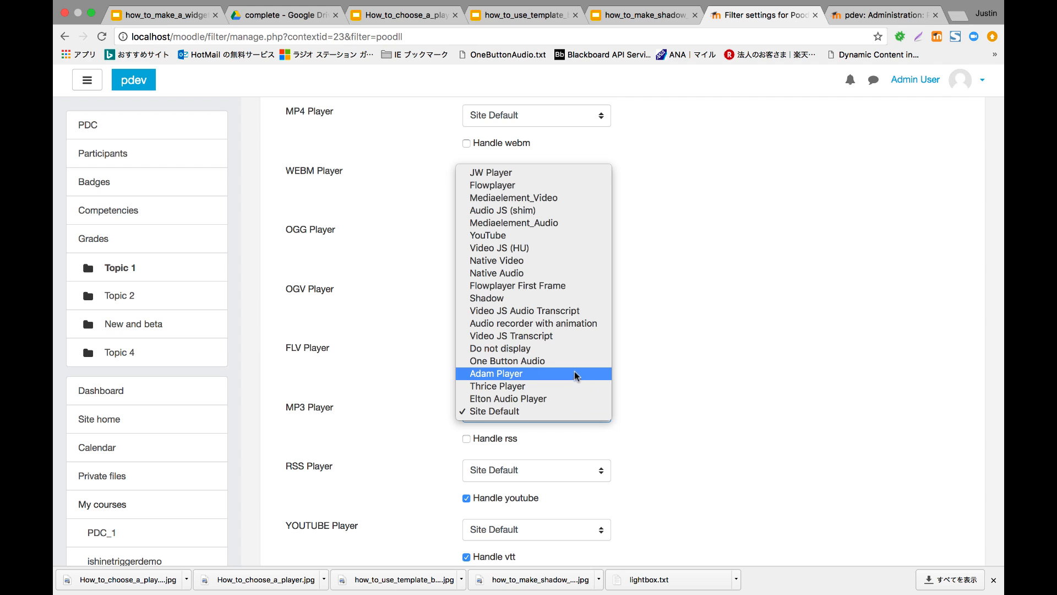
mouse_move(560, 235)
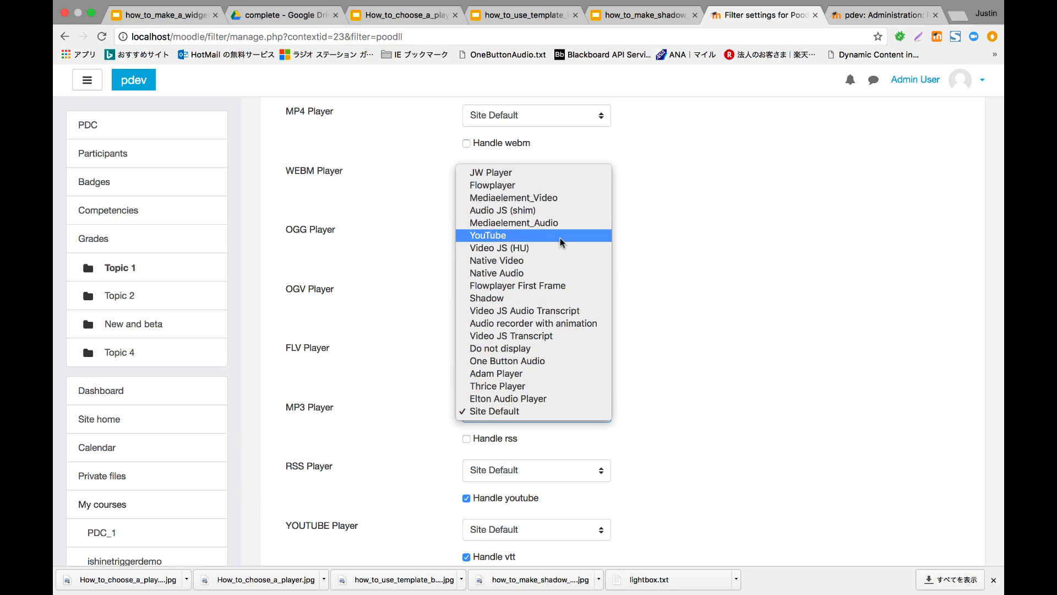
click(514, 223)
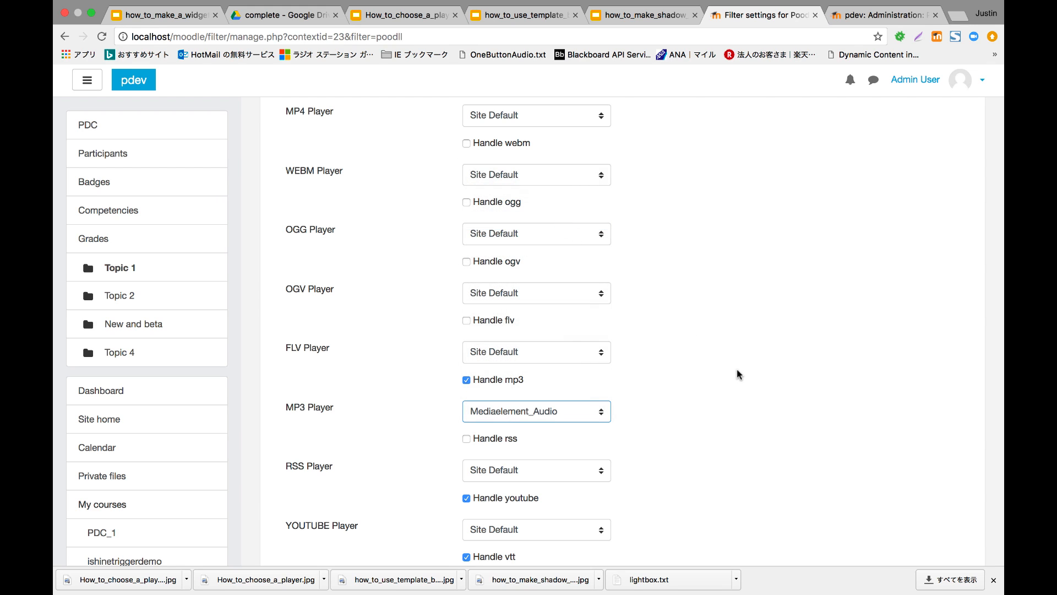
scroll(down, 3)
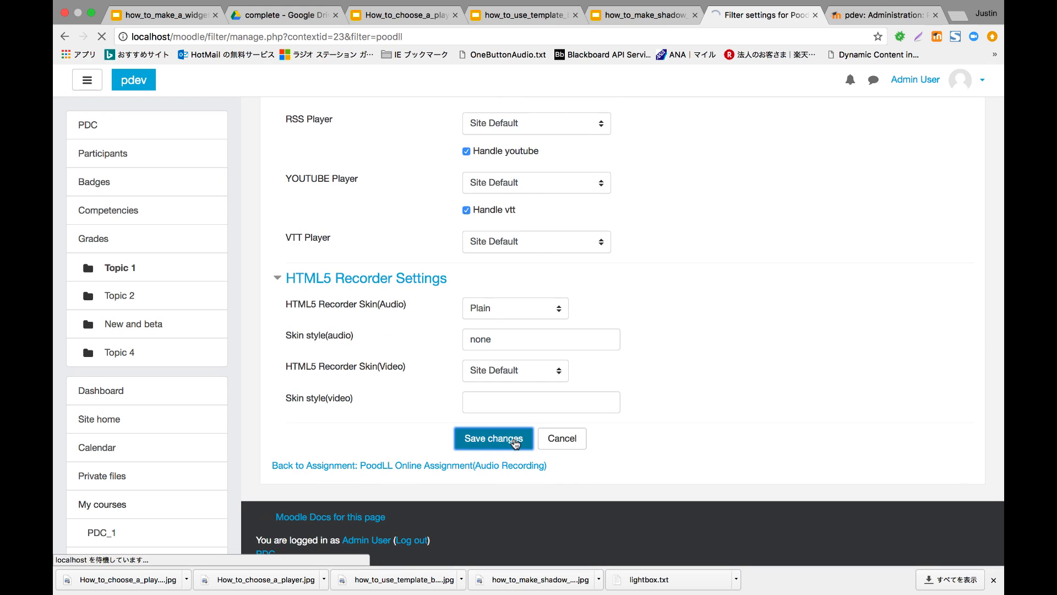
click(493, 437)
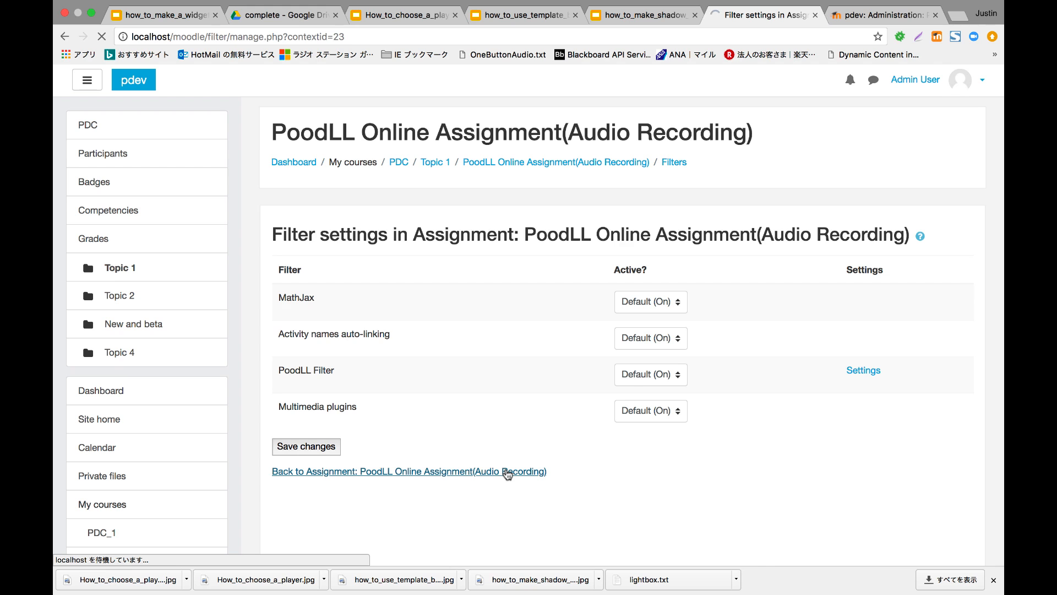
Go back to the assignment and view the submitted recording's audio player under Submission status.
click(407, 470)
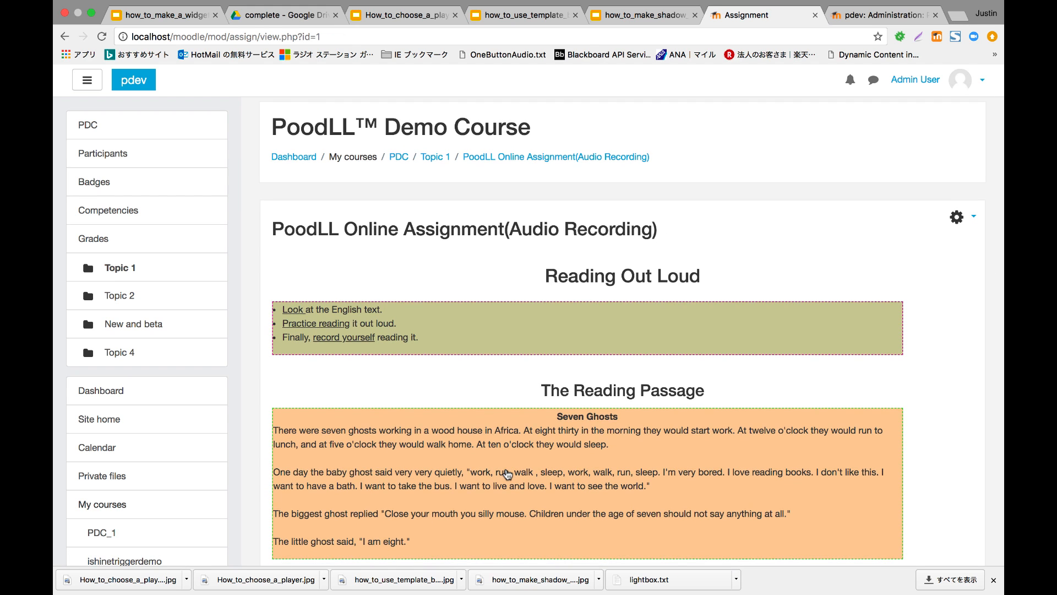
scroll(down, 3)
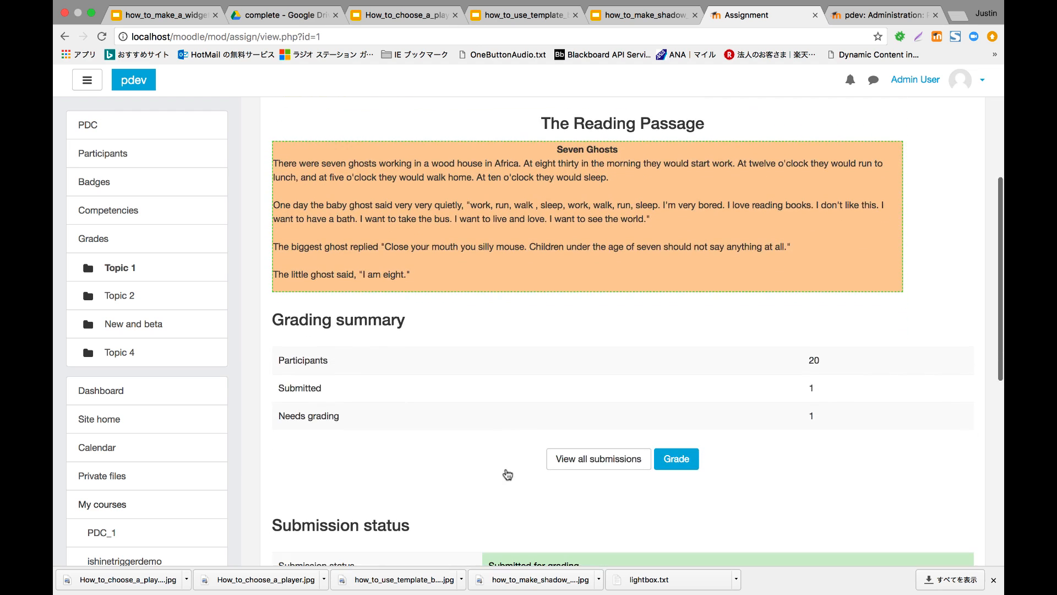
scroll(down, 3)
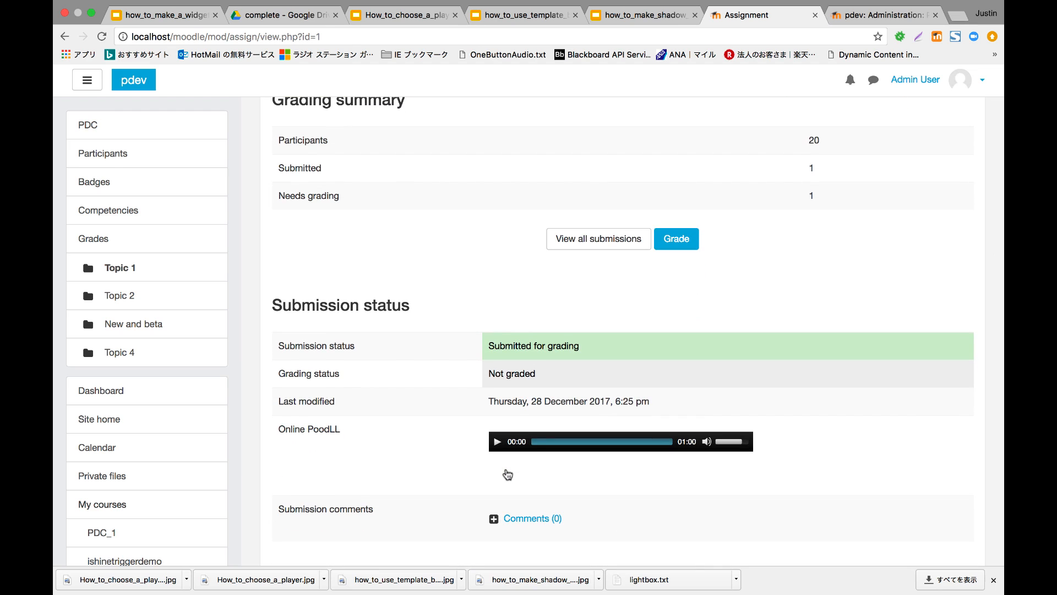
mouse_move(502, 374)
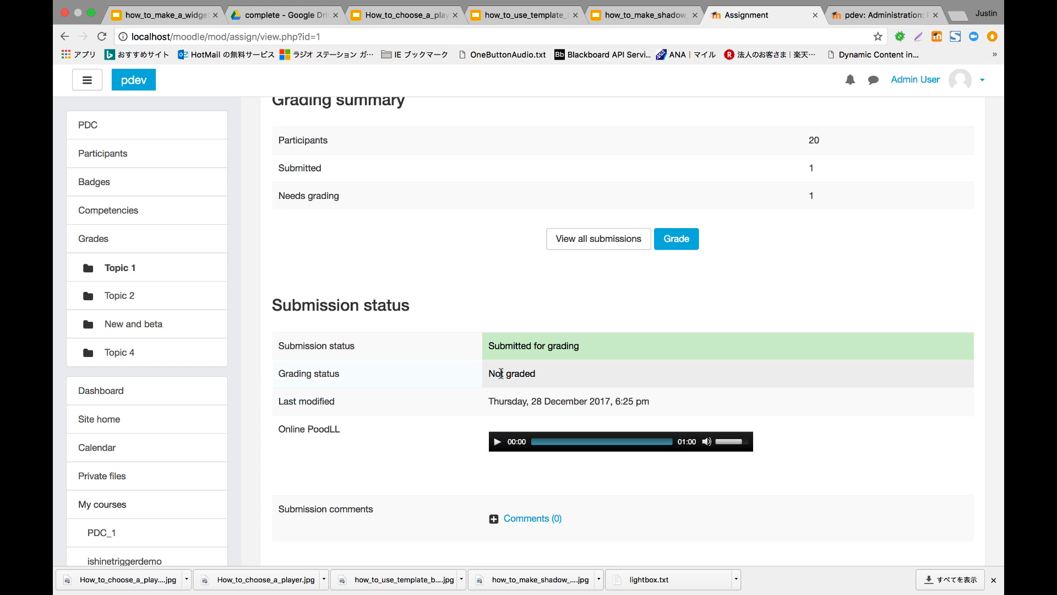